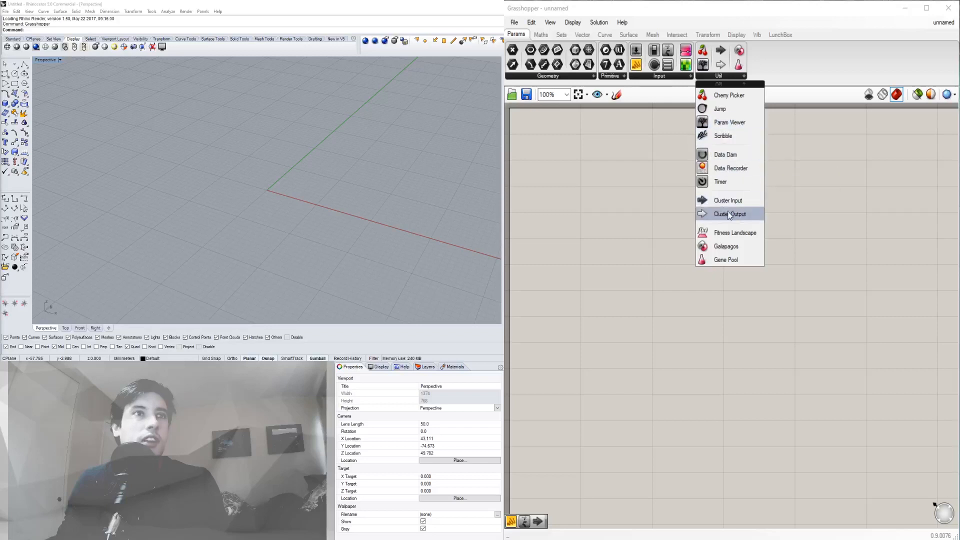
Place a Value List on the canvas, move it into position, and open its constants editor.
left_click(730, 214)
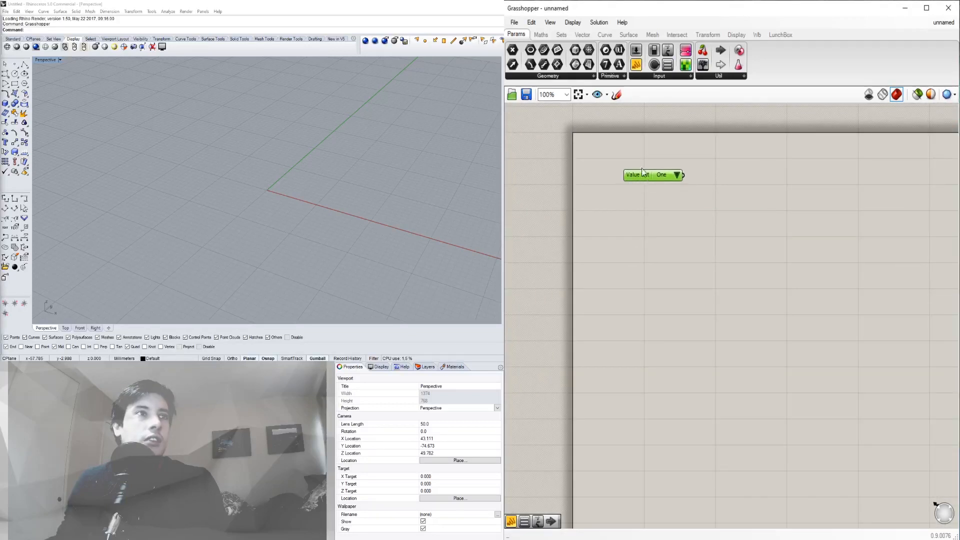
left_click_drag(654, 175, 661, 199)
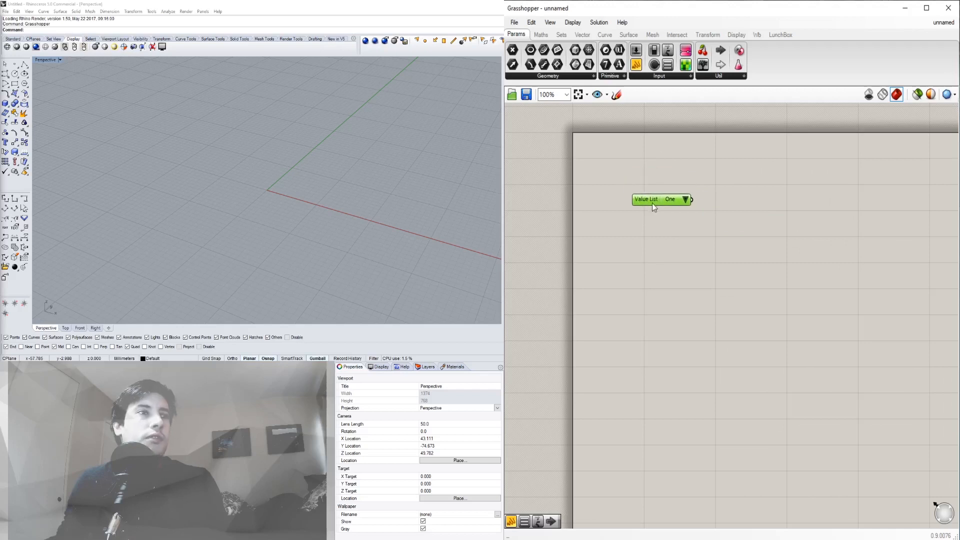
left_click_drag(663, 199, 674, 168)
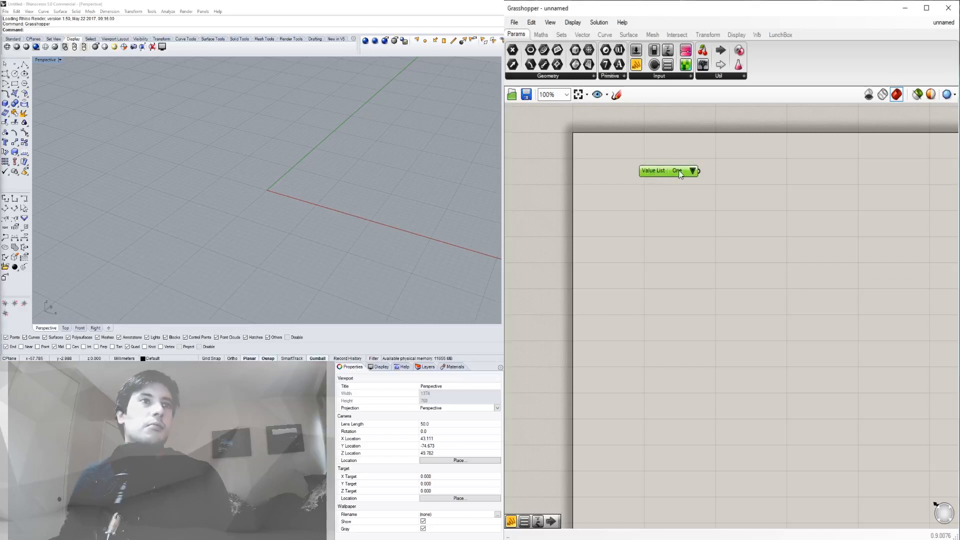
double_click(670, 171)
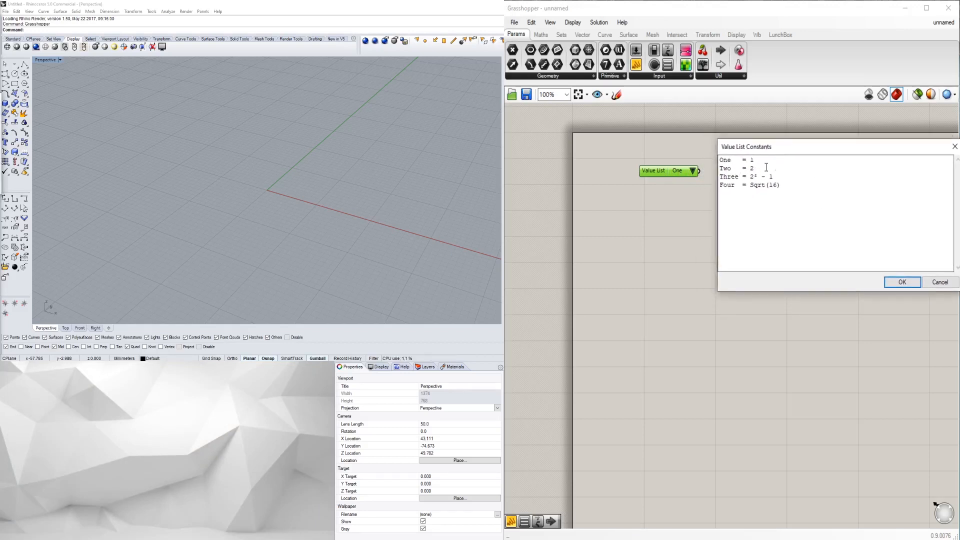
Rename the constants to WALL1 and WALL2 with values 3.5 and 5.5.
double_click(725, 159)
type("W")
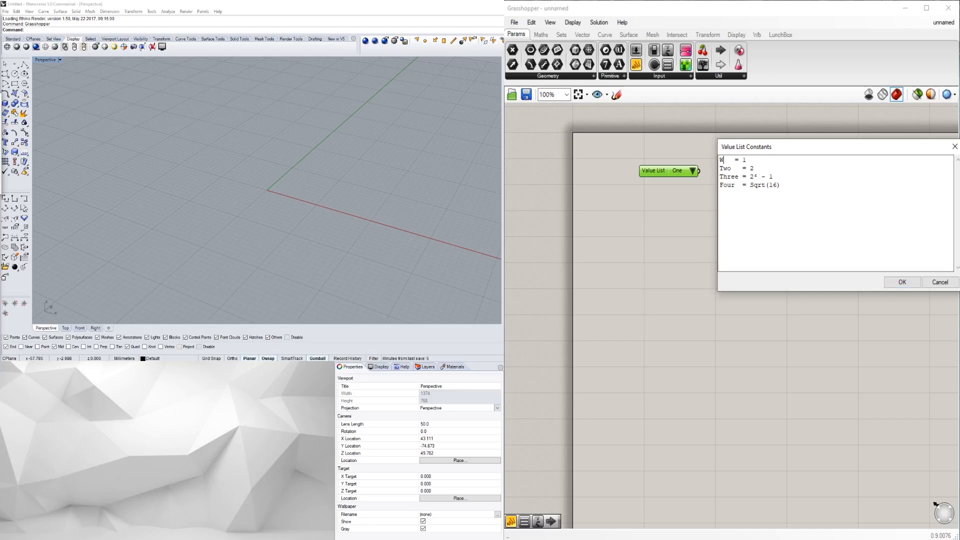
type("ALL1")
left_click(836, 168)
type("WALL2")
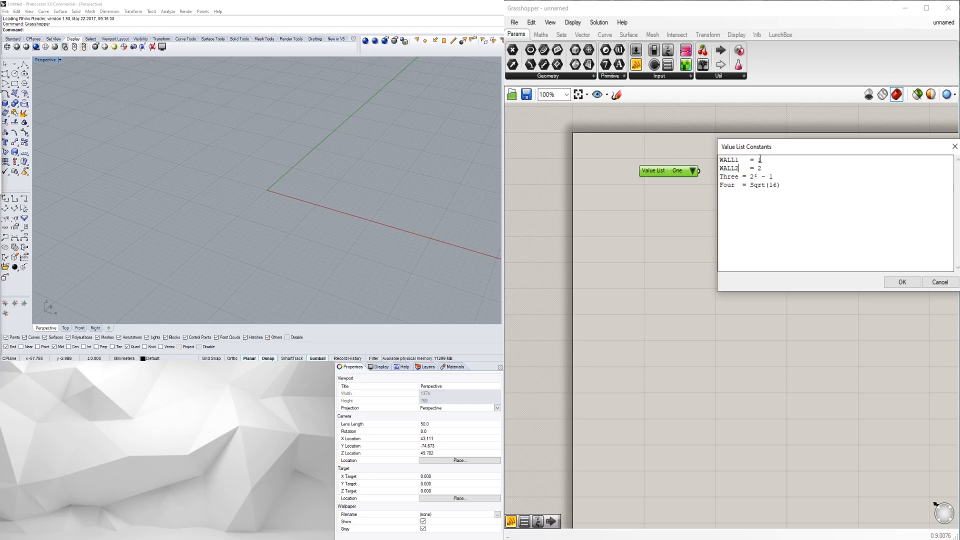
double_click(759, 160)
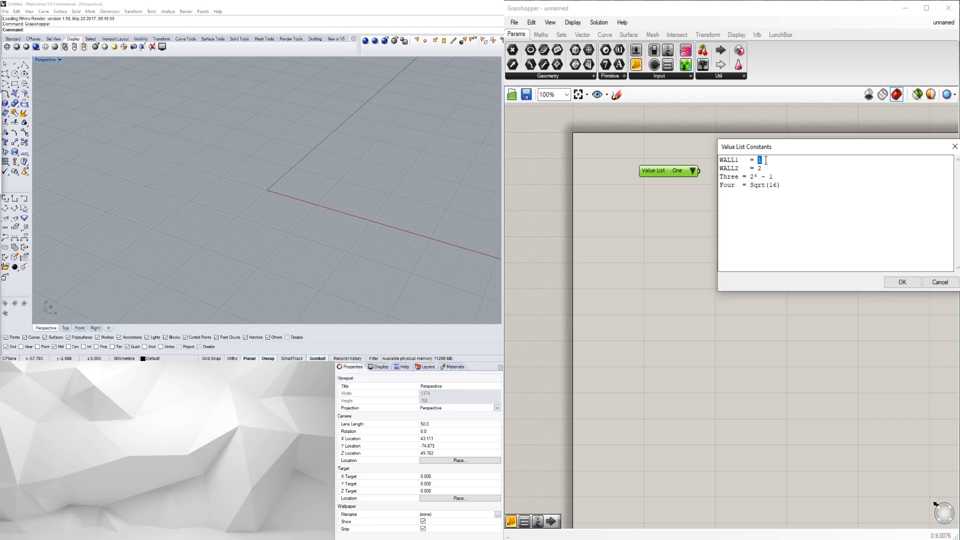
type("3.5")
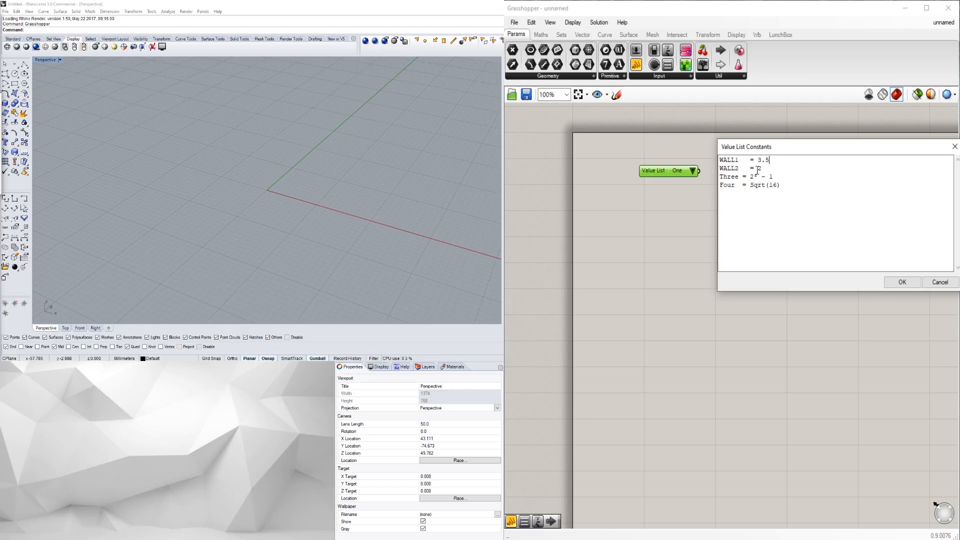
type("5.5")
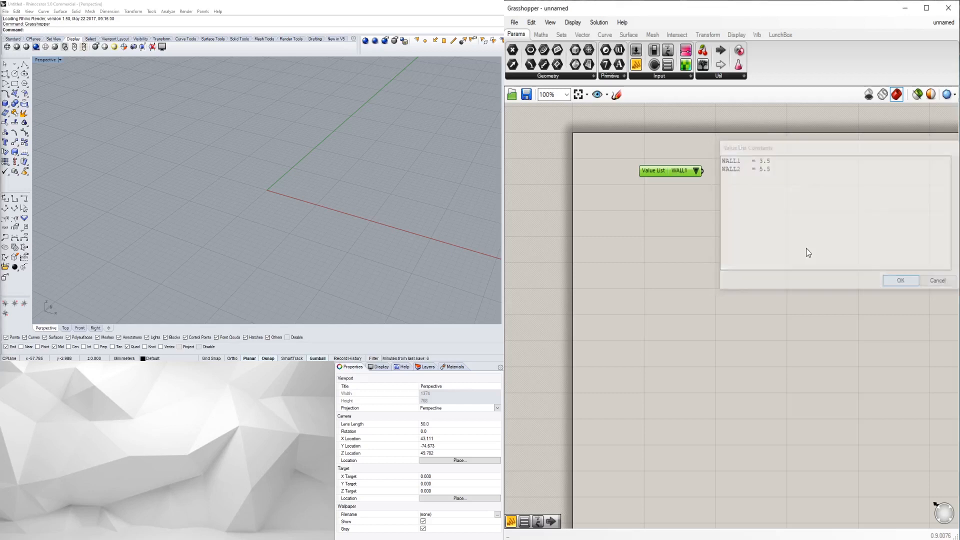
Choose WALL1 from the value list dropdown, then reopen and close the constants editor.
left_click(696, 171)
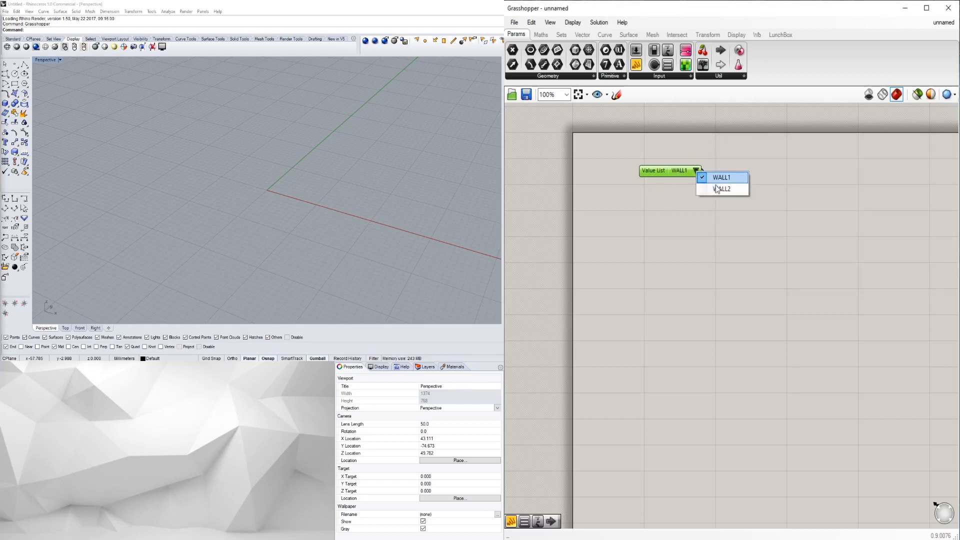
left_click(721, 189)
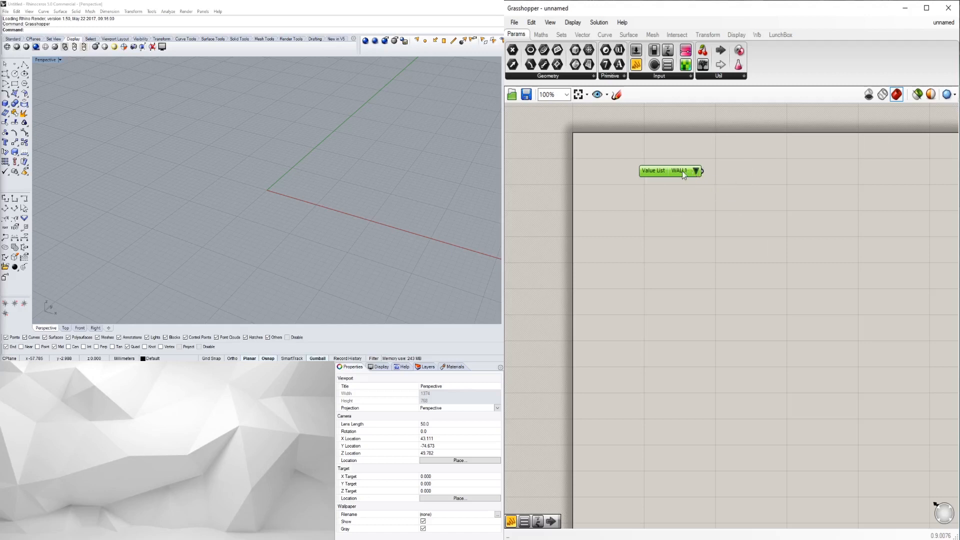
double_click(669, 171)
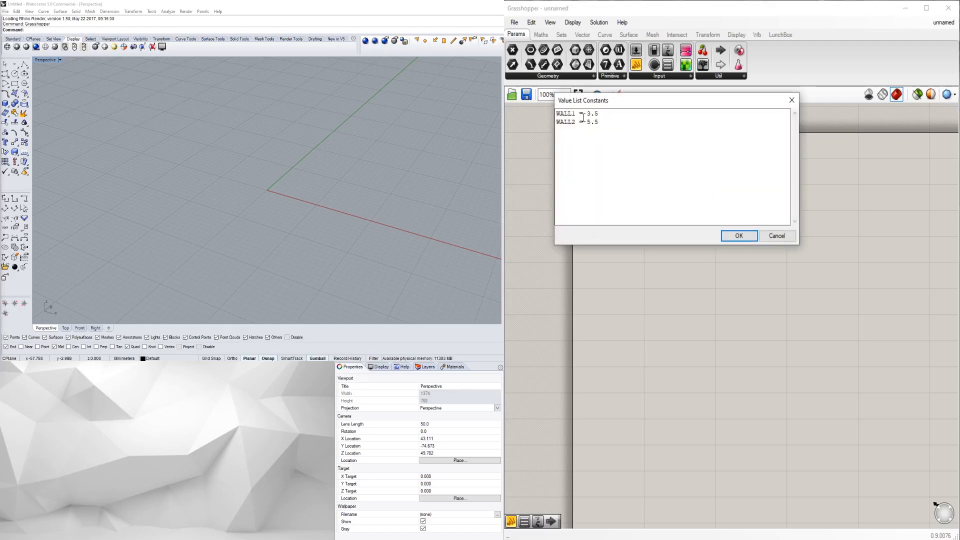
left_click(739, 236)
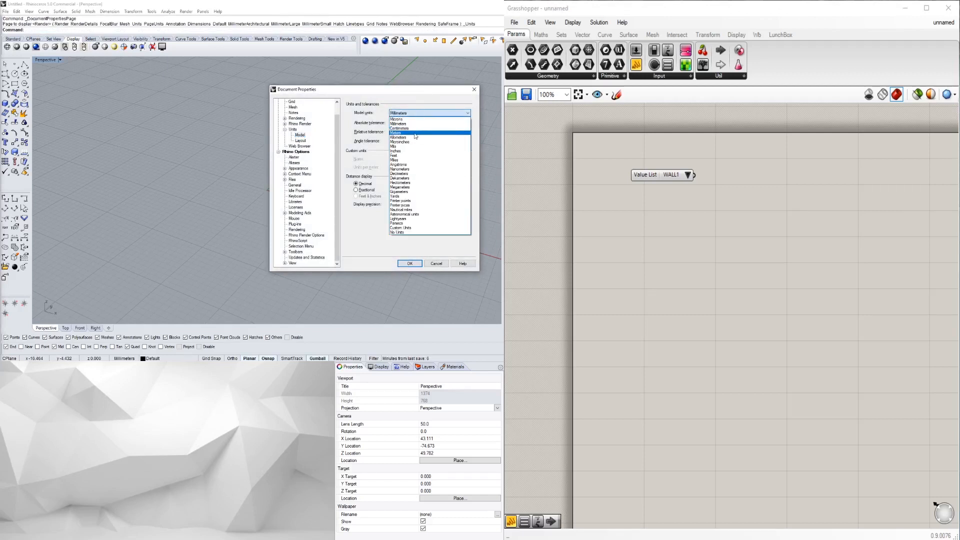
Set Rhino's model units to Inches and confirm the document properties.
left_click(396, 151)
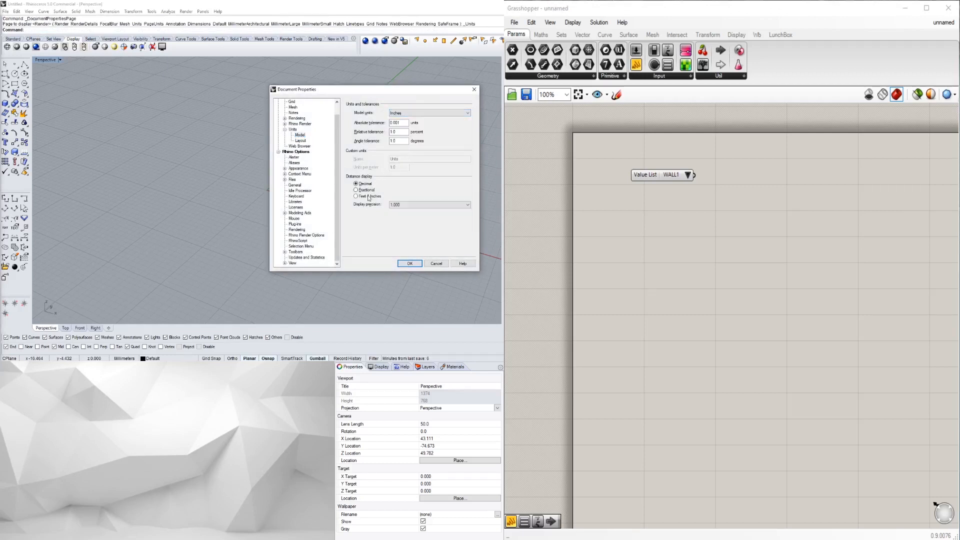
left_click(409, 264)
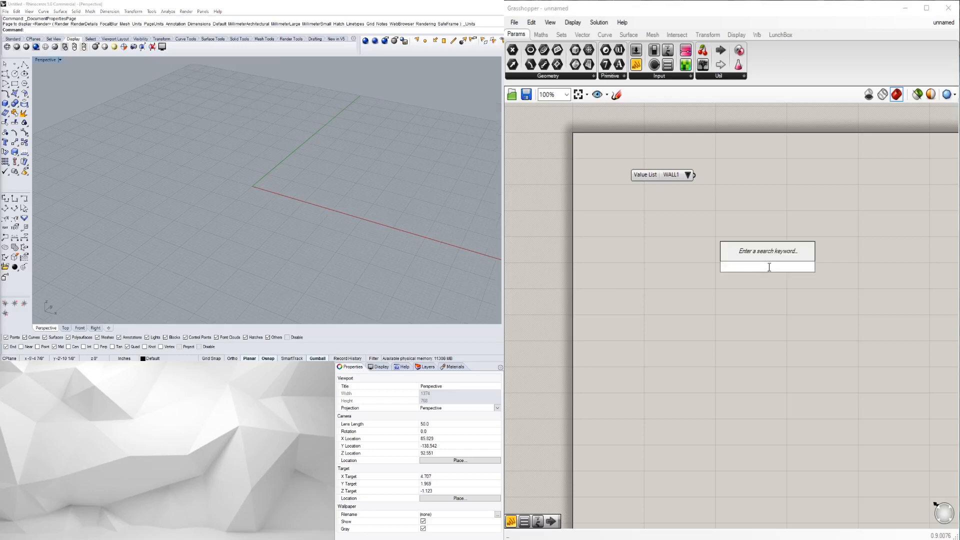
Size a Rectangle with a 120 slider and wire WALL1 into Offset Curve distance.
left_click(769, 252)
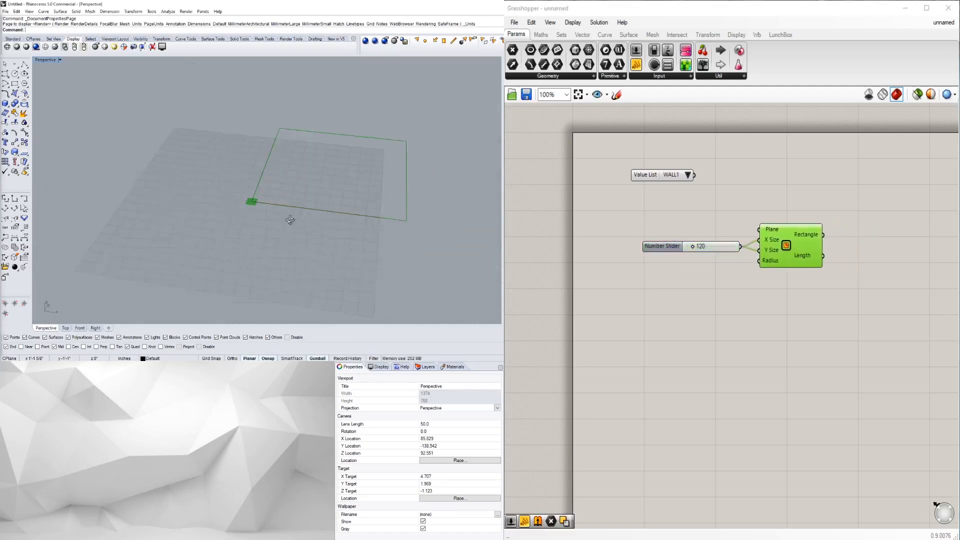
left_click_drag(289, 220, 218, 243)
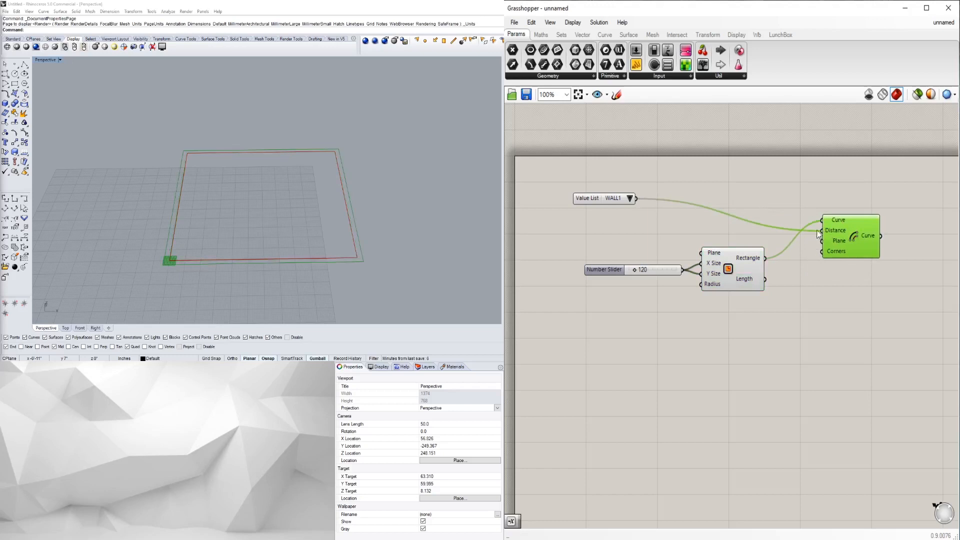
left_click_drag(604, 198, 680, 202)
type("N")
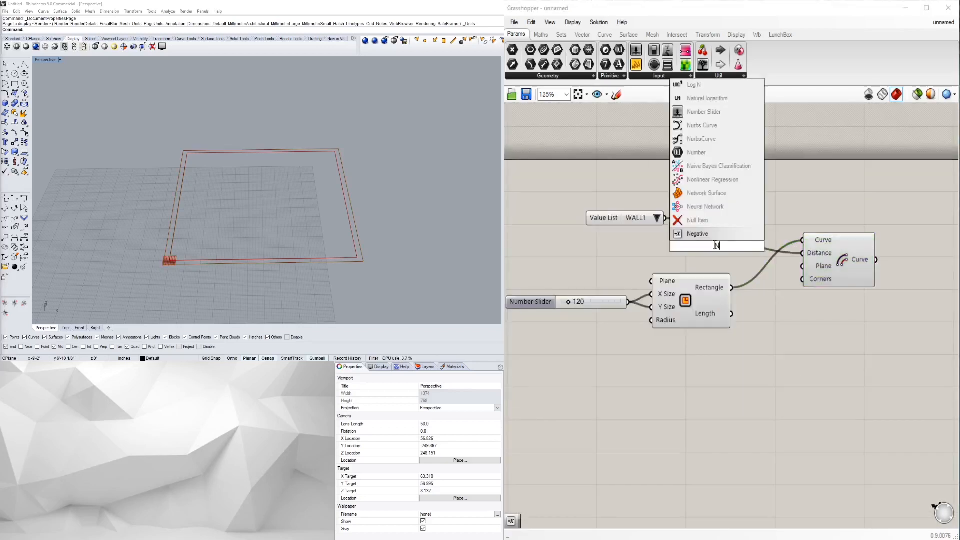
Insert a Negative component on the offset distance, then toggle WALL2 and back to WALL1.
left_click(698, 234)
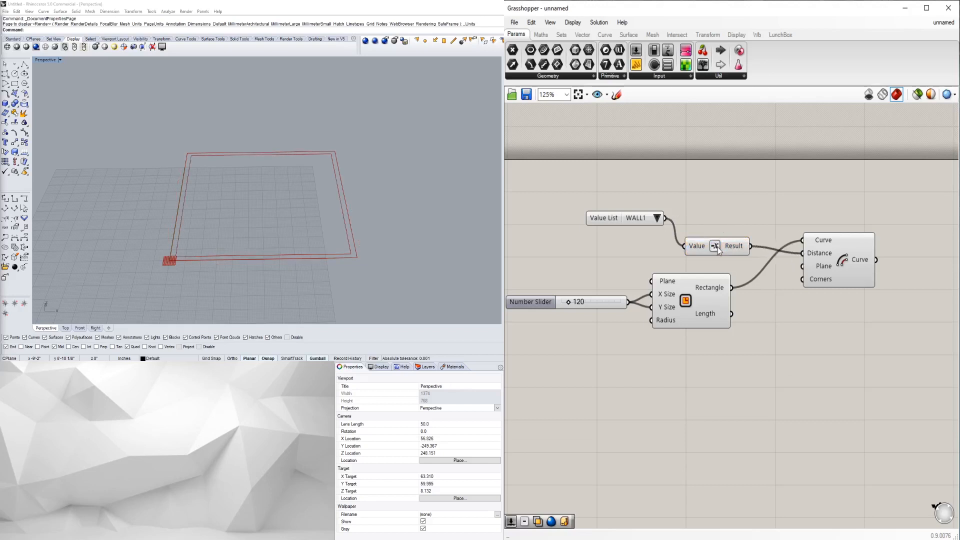
left_click_drag(715, 246, 704, 217)
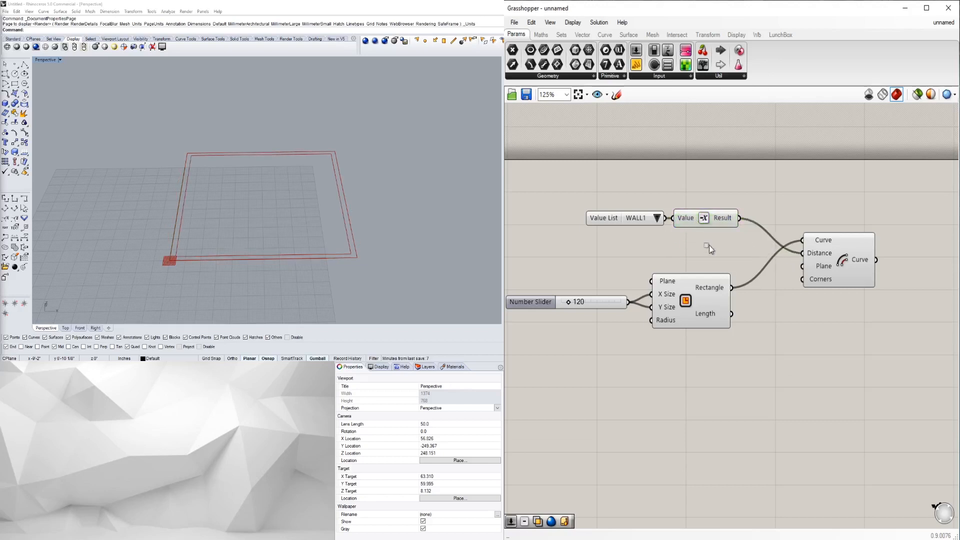
left_click(637, 218)
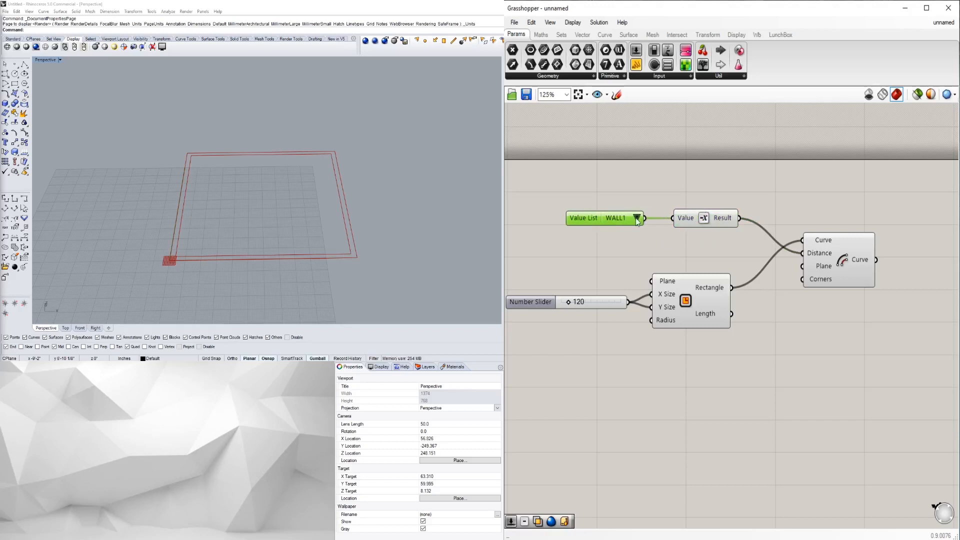
left_click(616, 218)
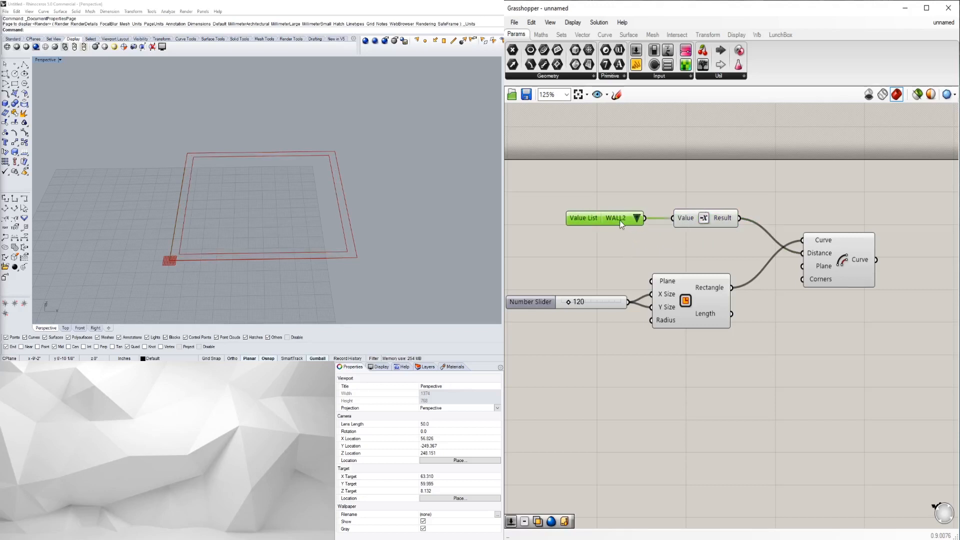
left_click(615, 218)
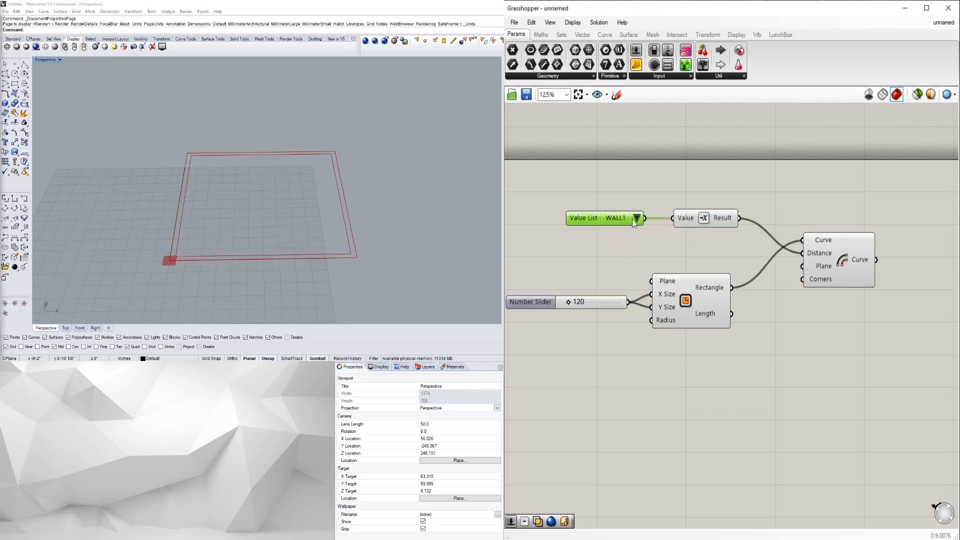
scroll("down", 3)
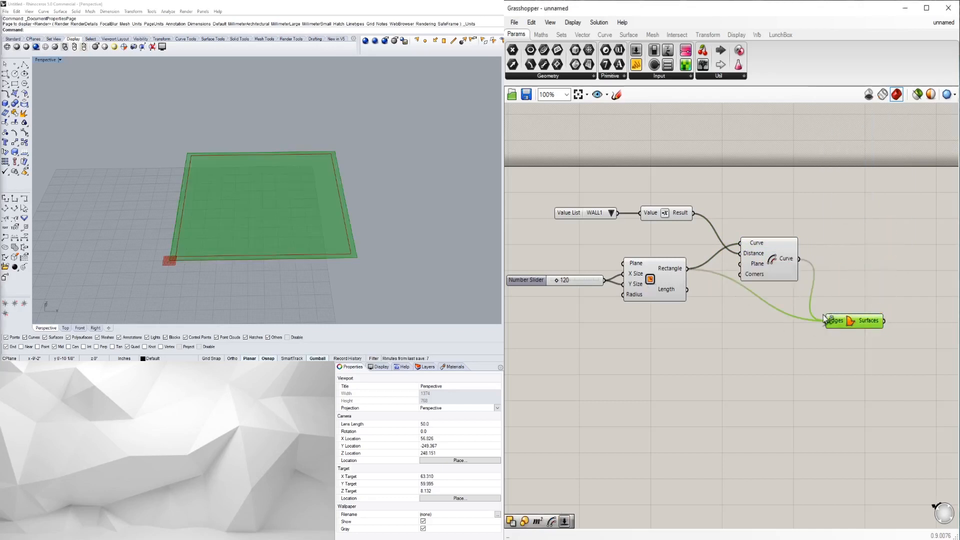
Add Boundary Surfaces and an Extrude with a Unit Z direction vector.
right_click(834, 321)
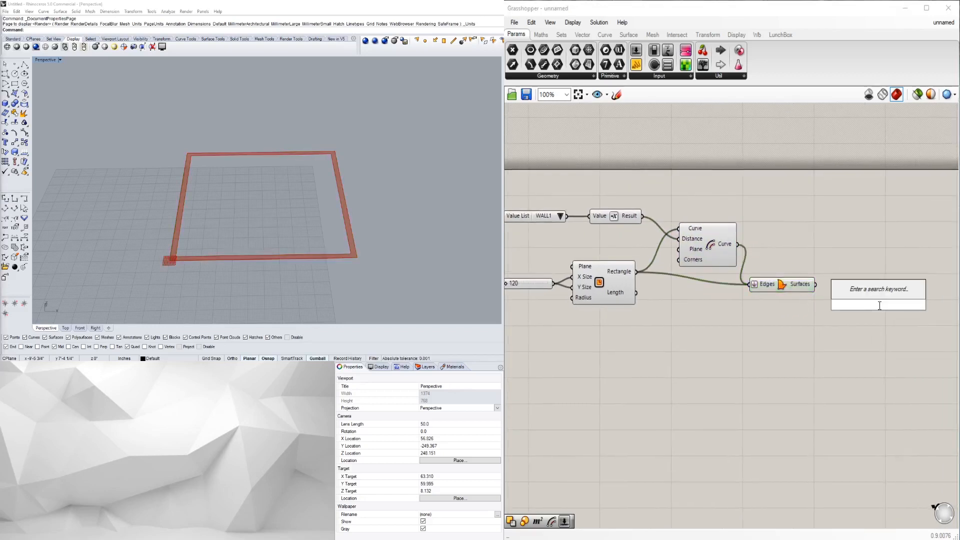
left_click(878, 305)
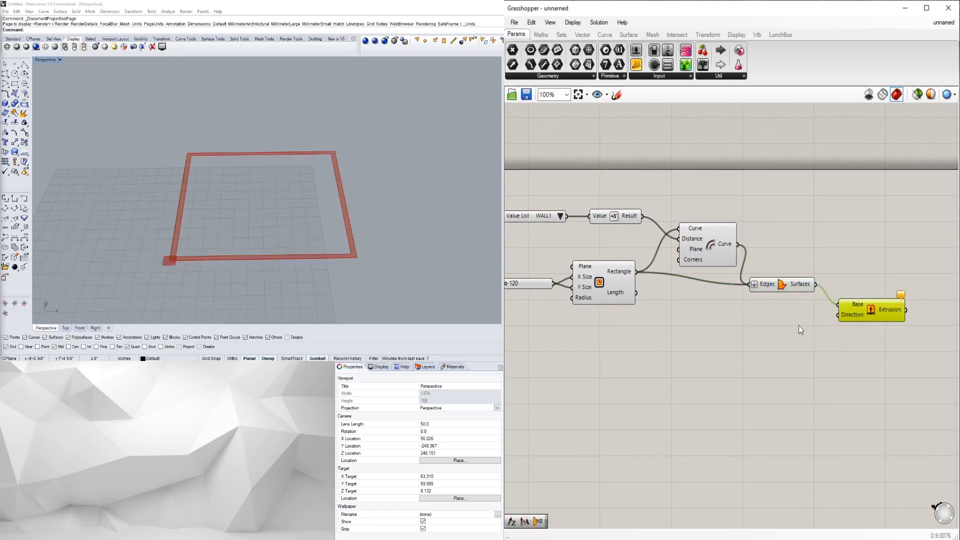
left_click(784, 326)
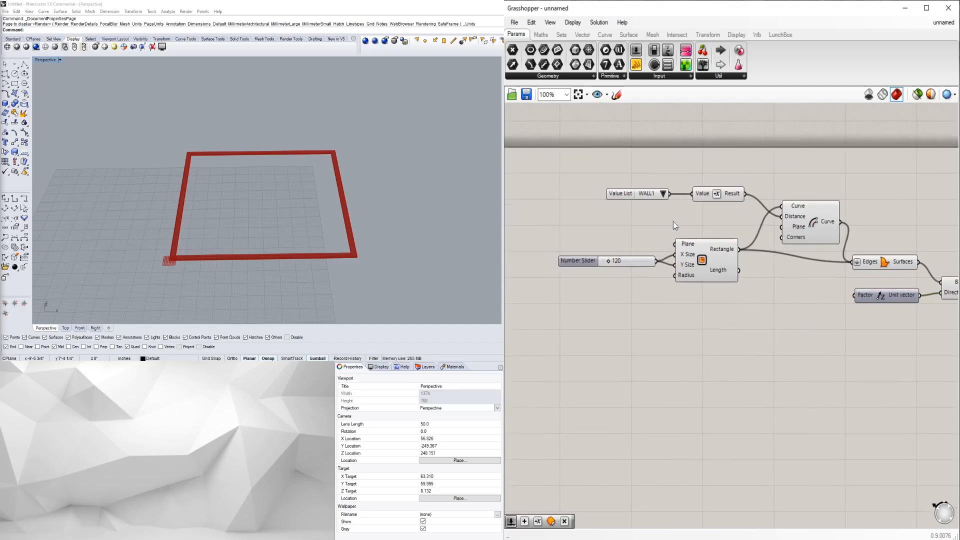
left_click(659, 75)
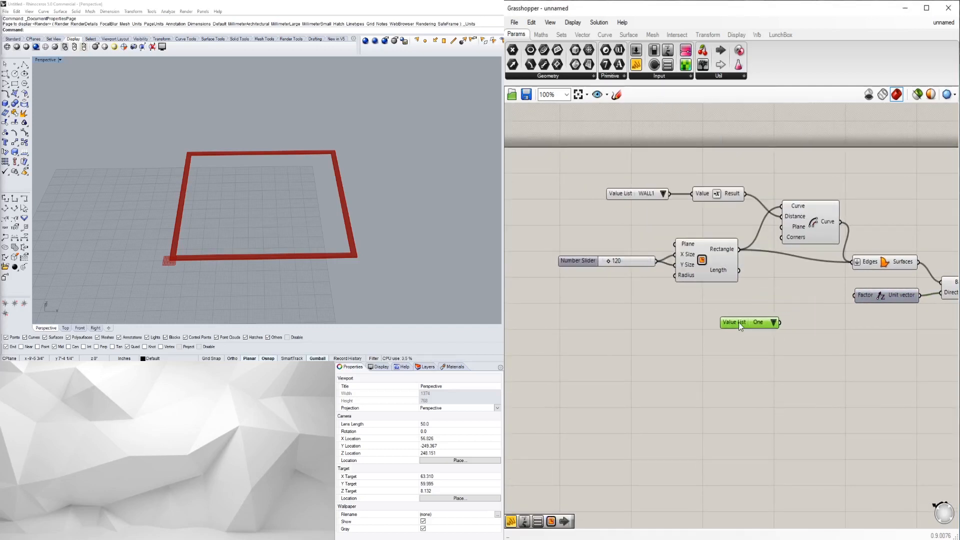
Name the new value list's entries TOP PLATE 1 and TOP PLATE 2.
double_click(741, 322)
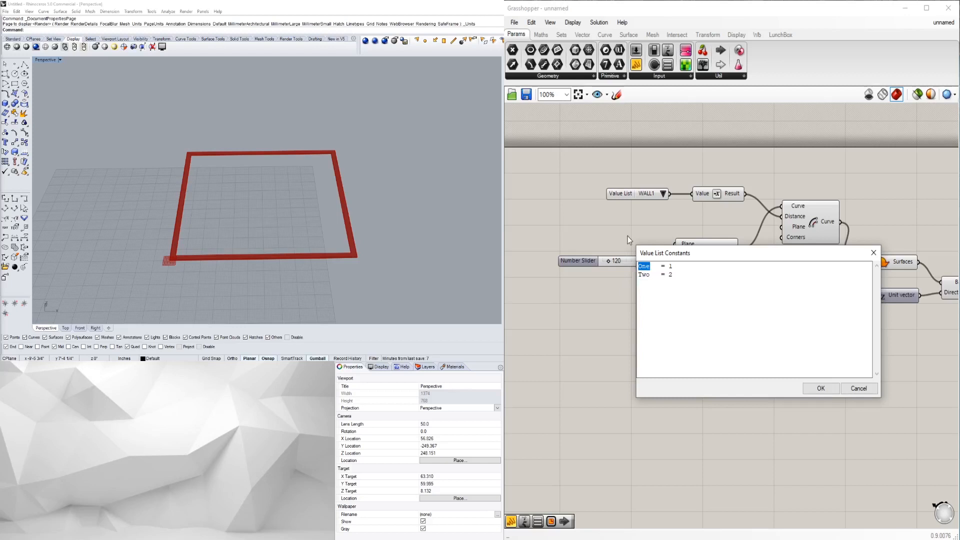
type("TOP PLATE 1")
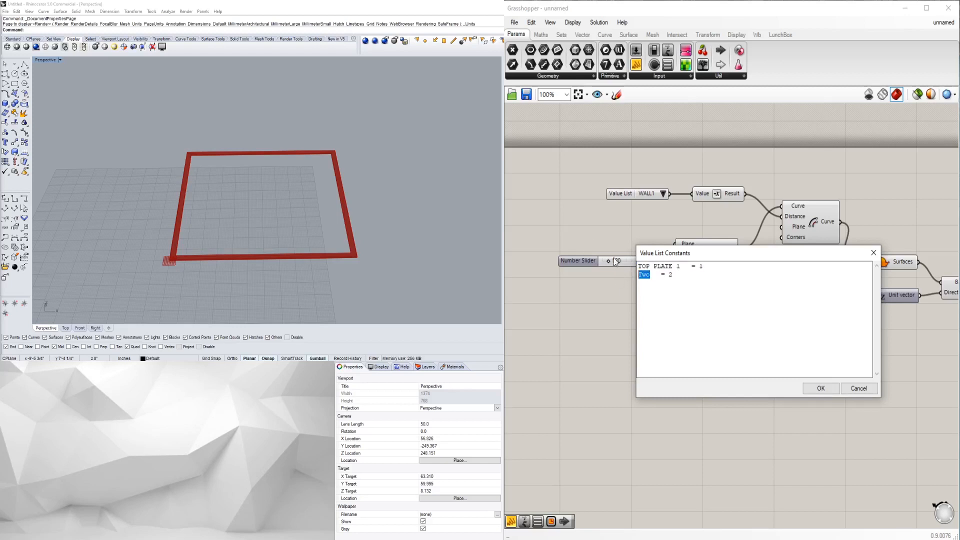
type("TOP P")
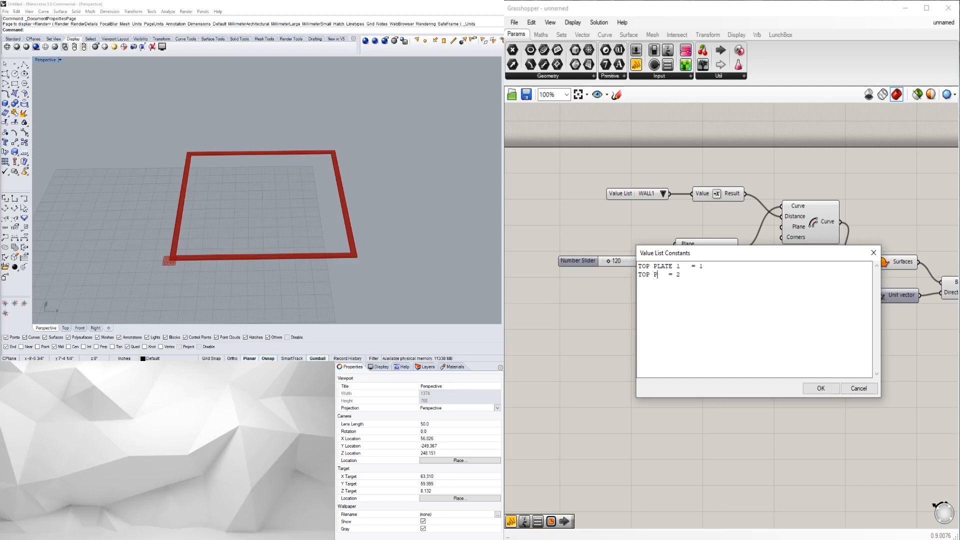
type("LATE 2")
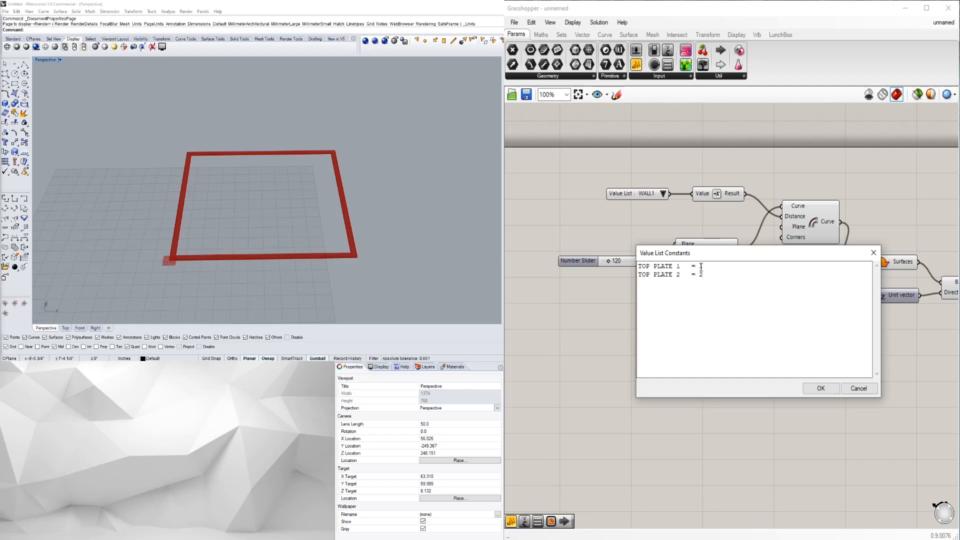
Set the top plate entry values to 8x12 and 10x12 and confirm.
double_click(701, 266)
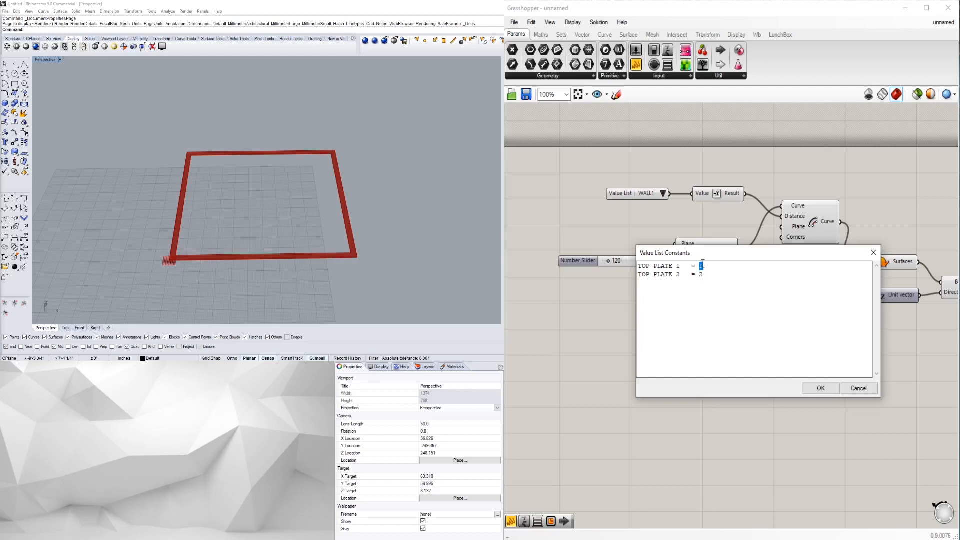
type("8'")
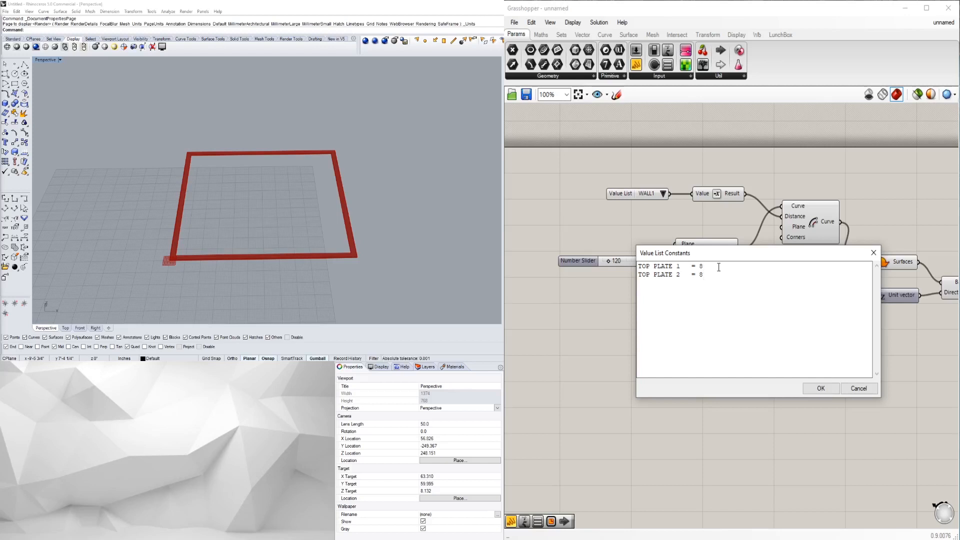
type("x12")
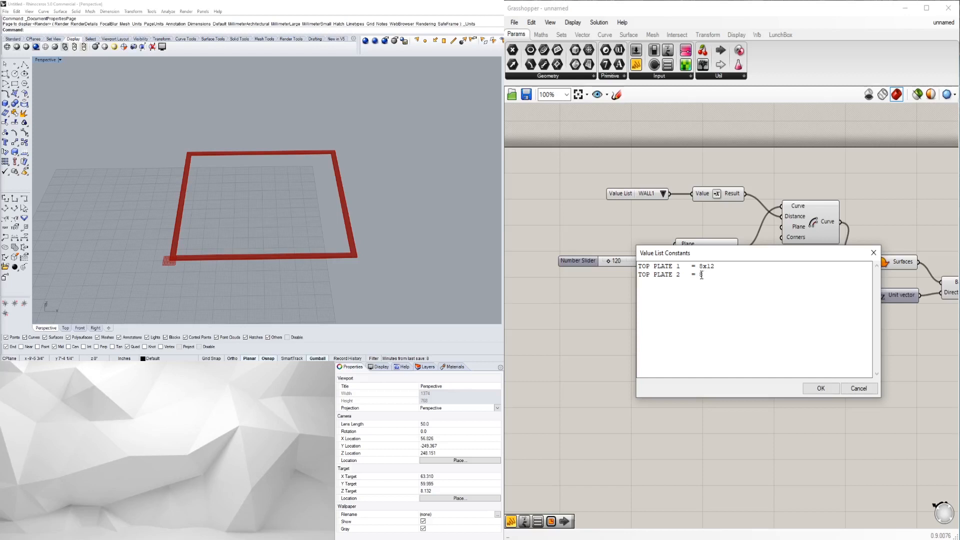
type("1")
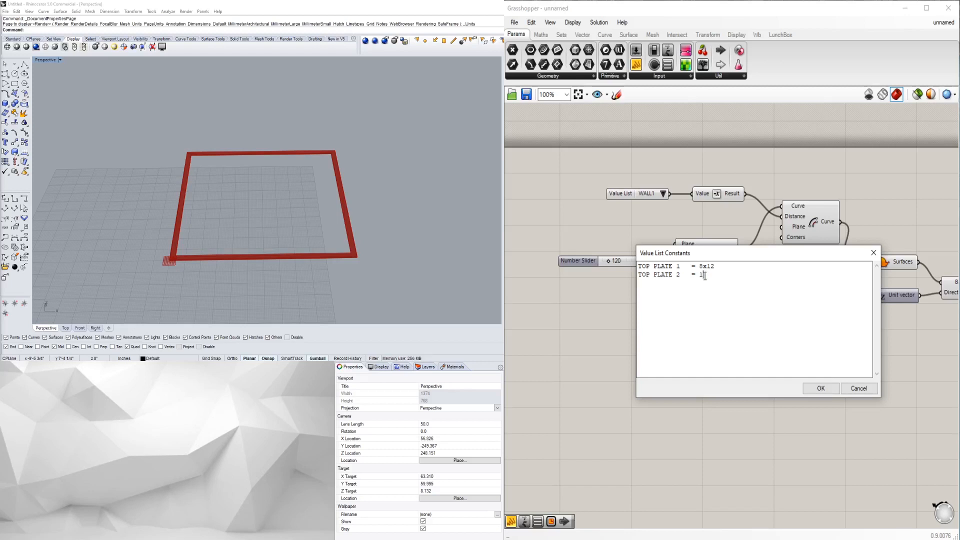
type("0x")
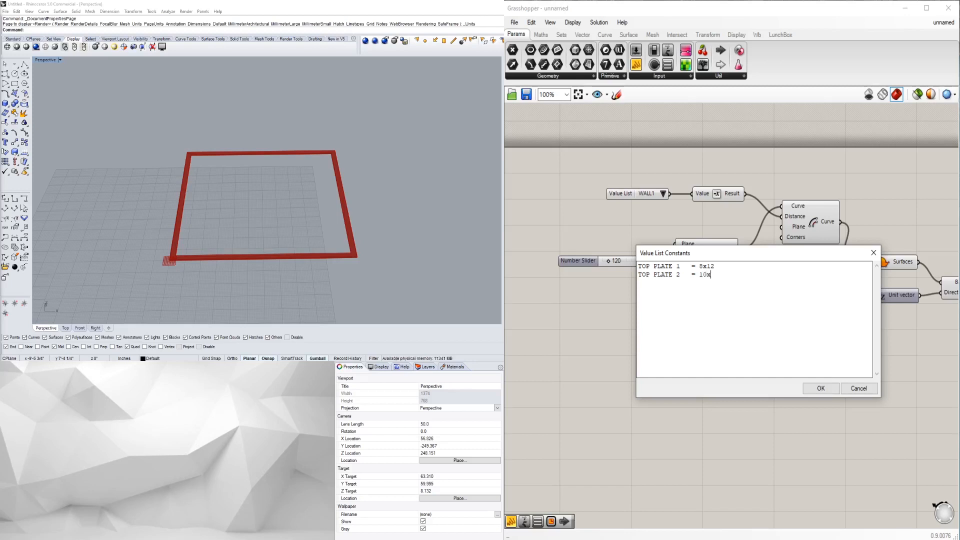
type("12")
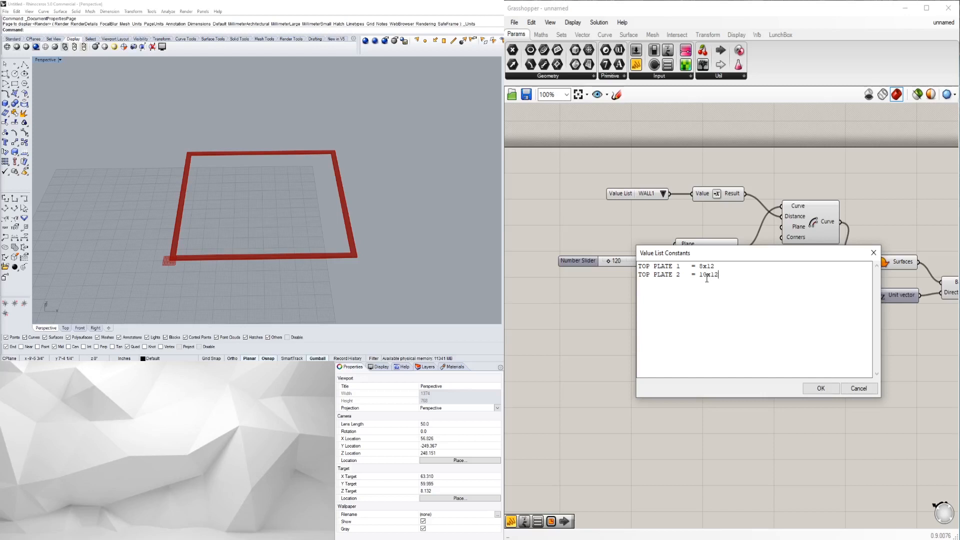
left_click(821, 389)
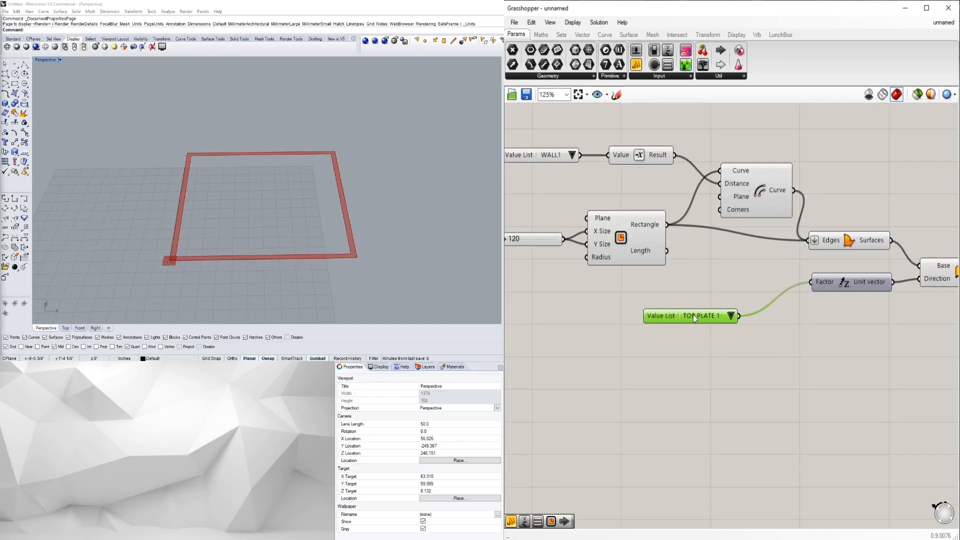
Change the TOP PLATE 1 value to 96 so the walls extrude upward.
double_click(691, 315)
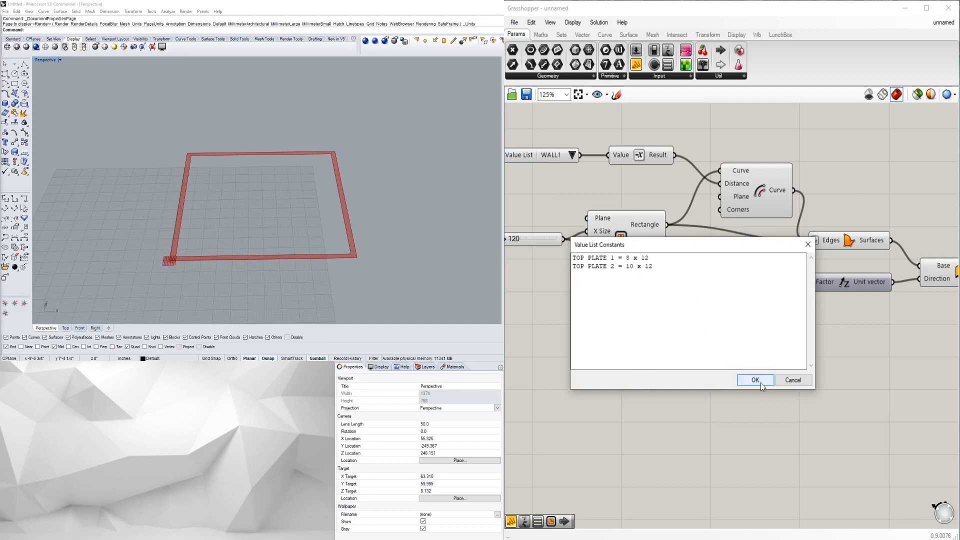
left_click(755, 380)
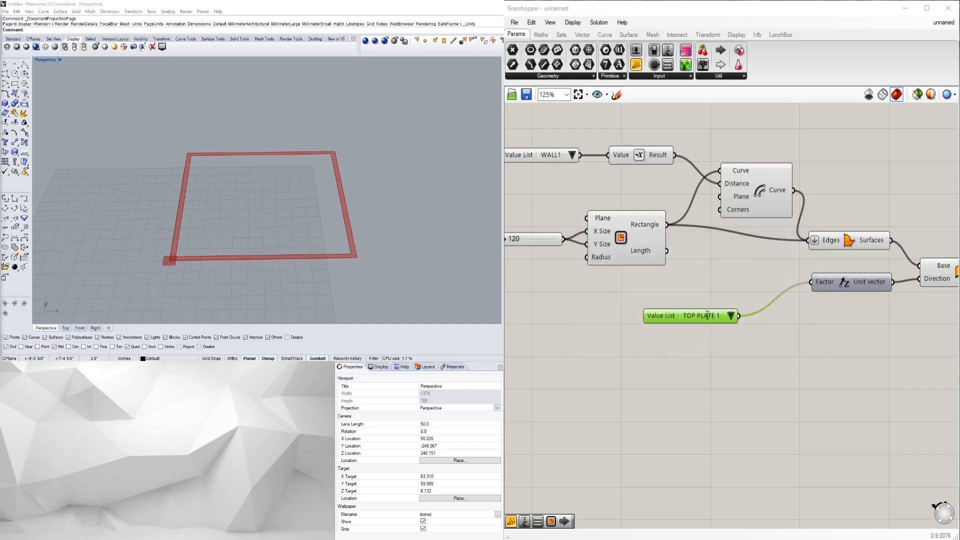
double_click(690, 315)
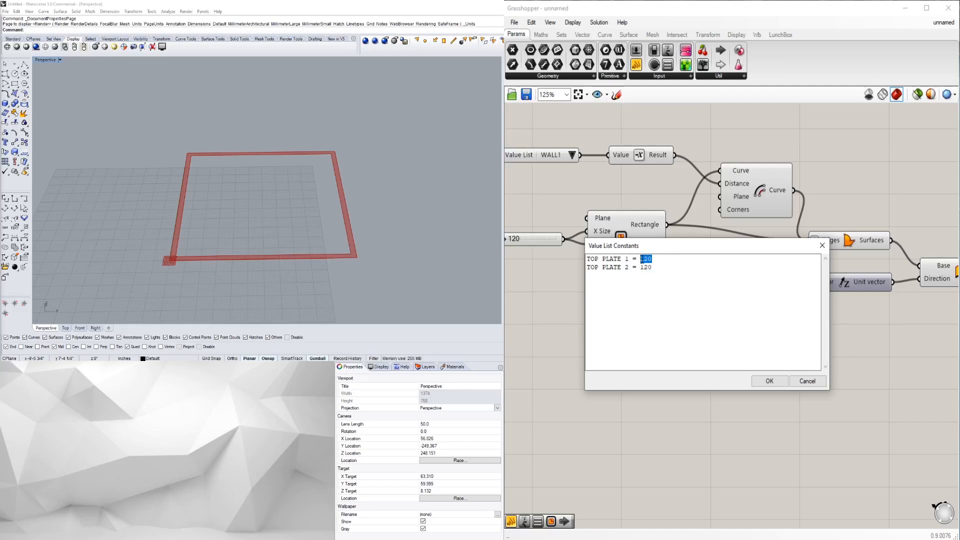
type("96")
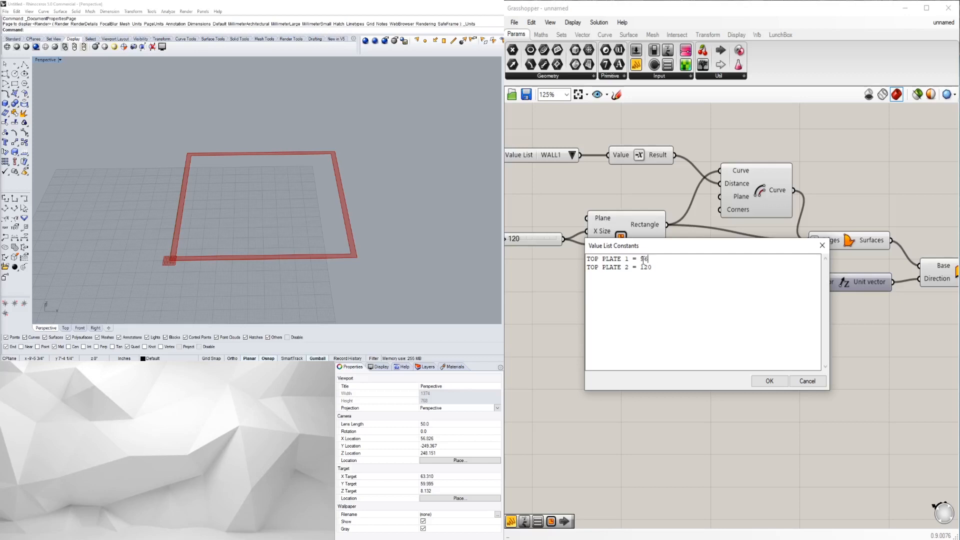
left_click(770, 381)
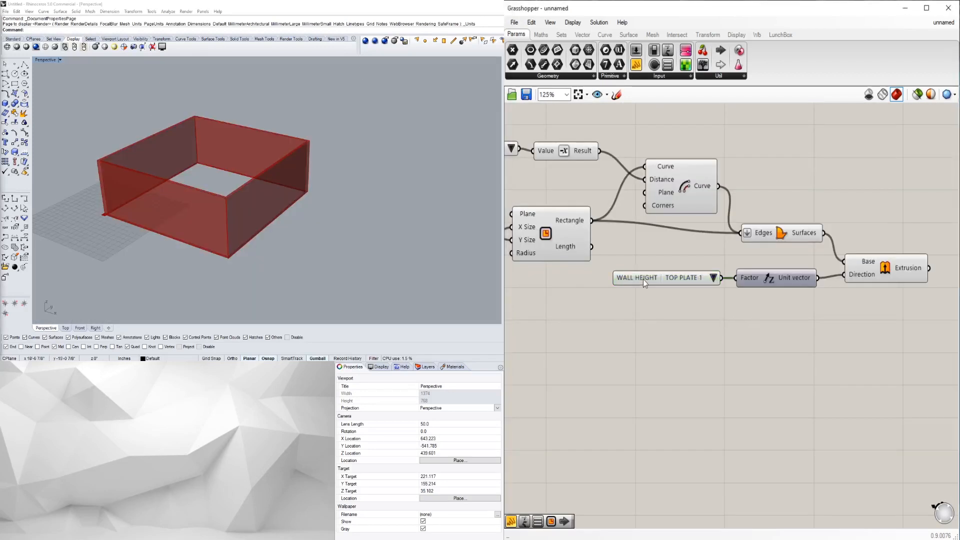
Rewrite the TOP PLATE 1 and TOP PLATE 2 values as 8*12 and 10*12.
left_click(661, 277)
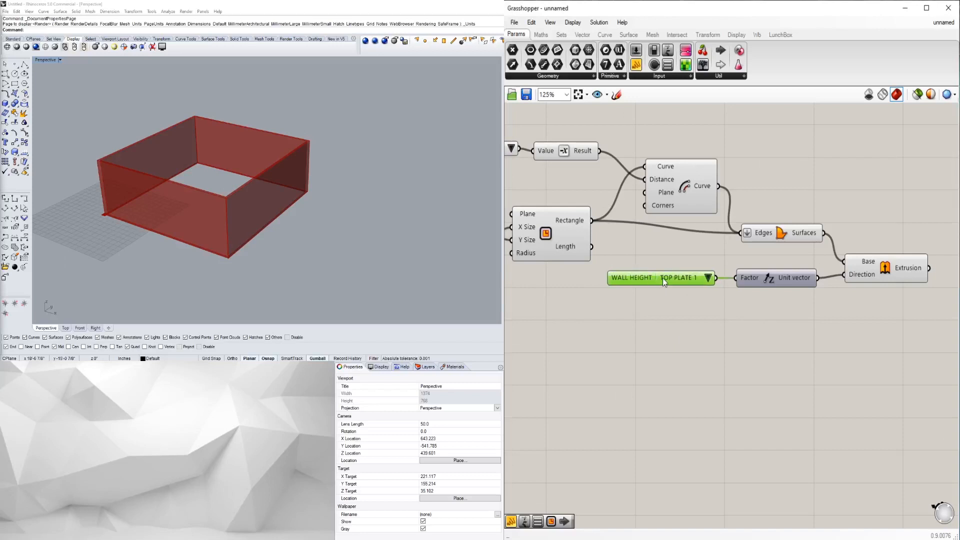
double_click(661, 278)
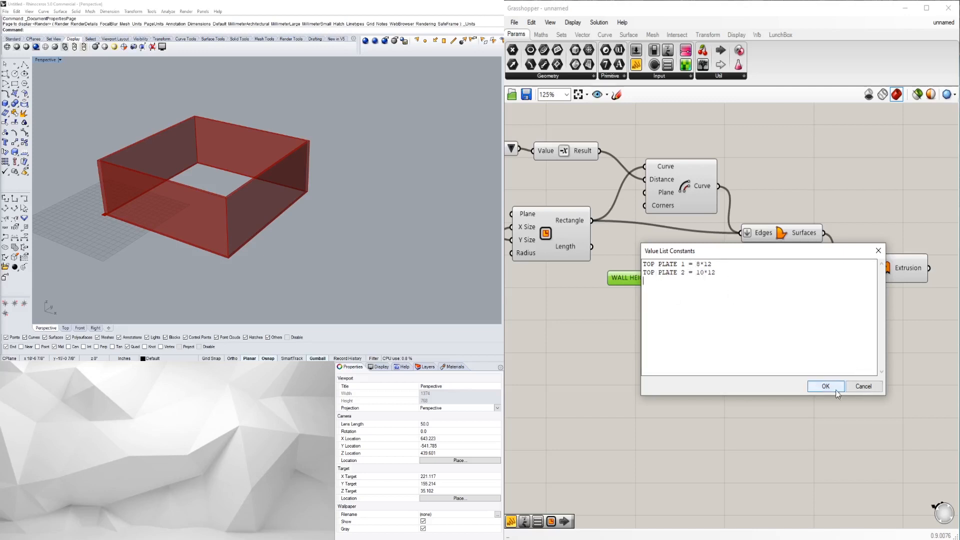
left_click(826, 386)
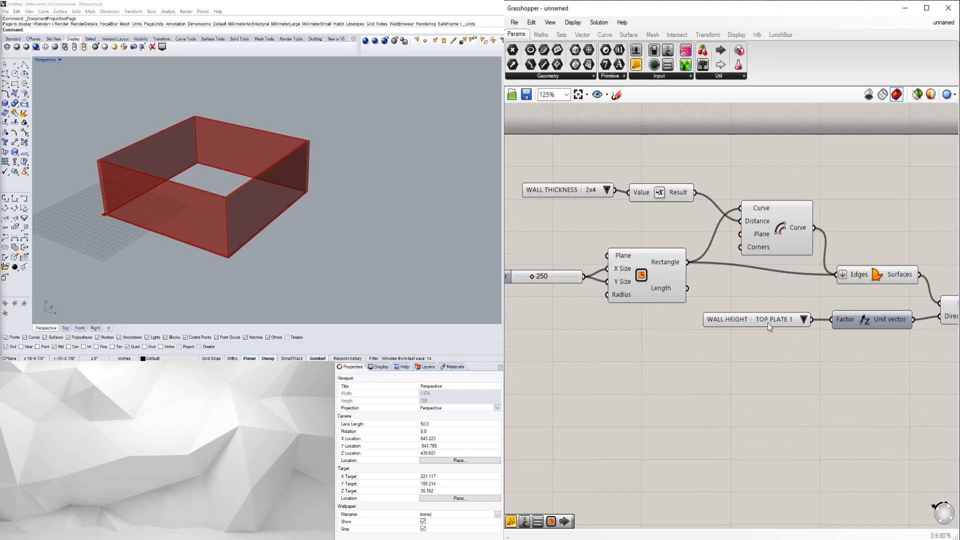
double_click(757, 320)
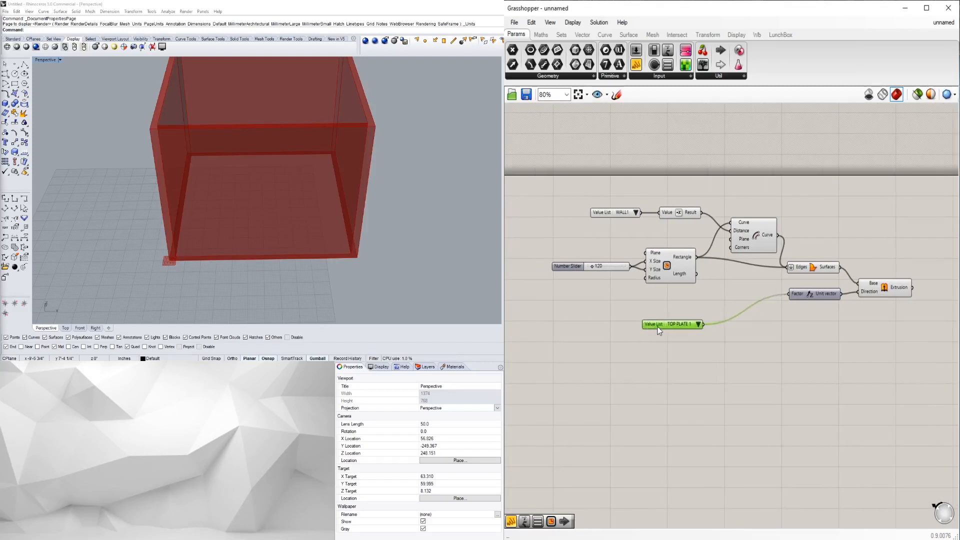
Reopen and close the top plate entries, then type WALL HEIGHT as the list's name.
double_click(678, 324)
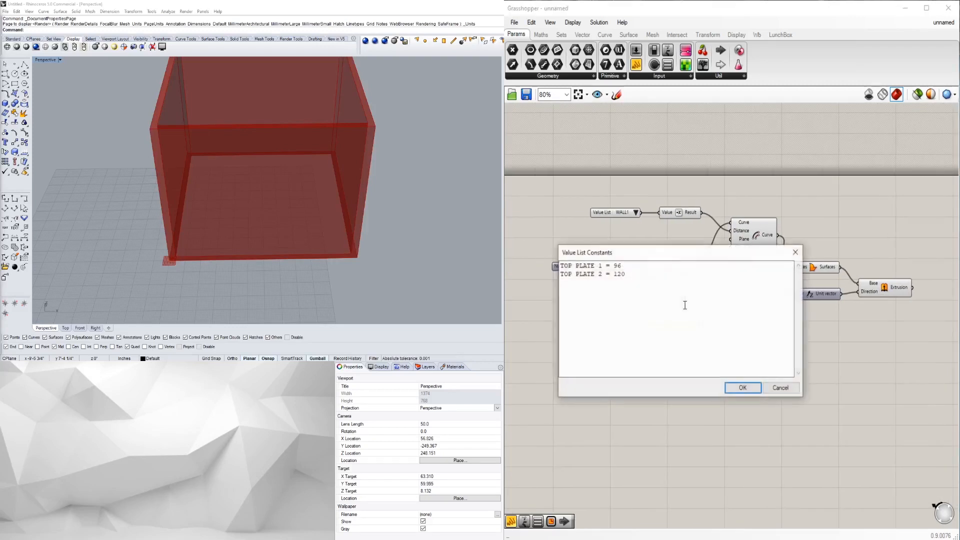
left_click(743, 388)
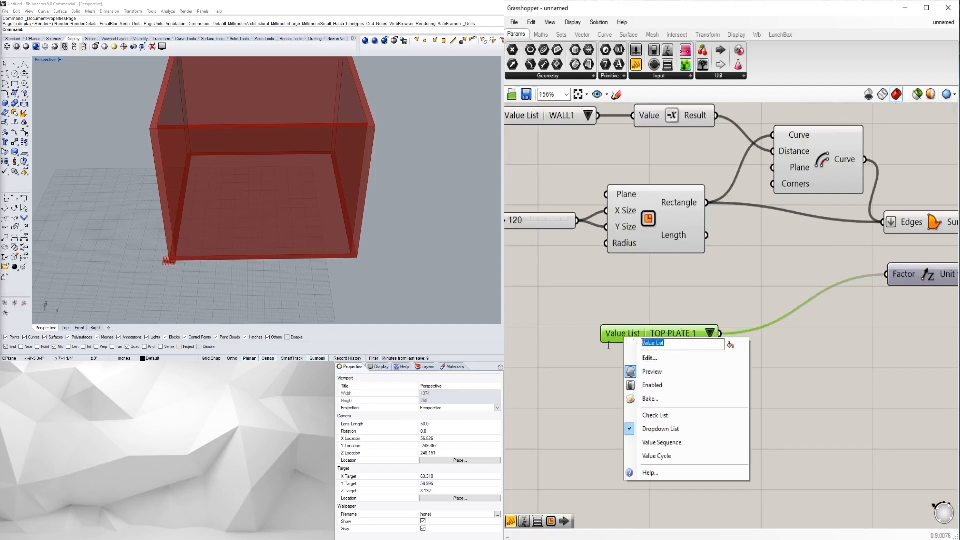
type("WALL")
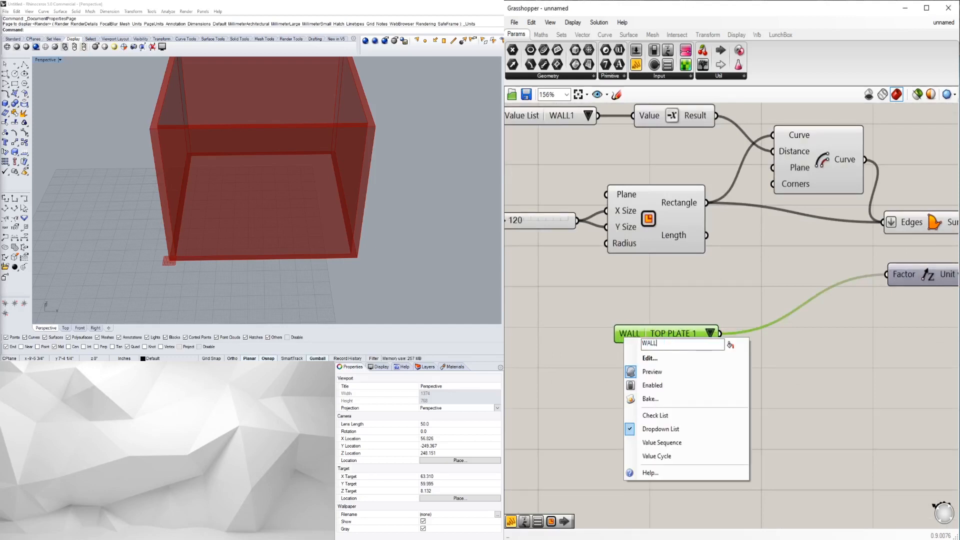
type("HEIGHT")
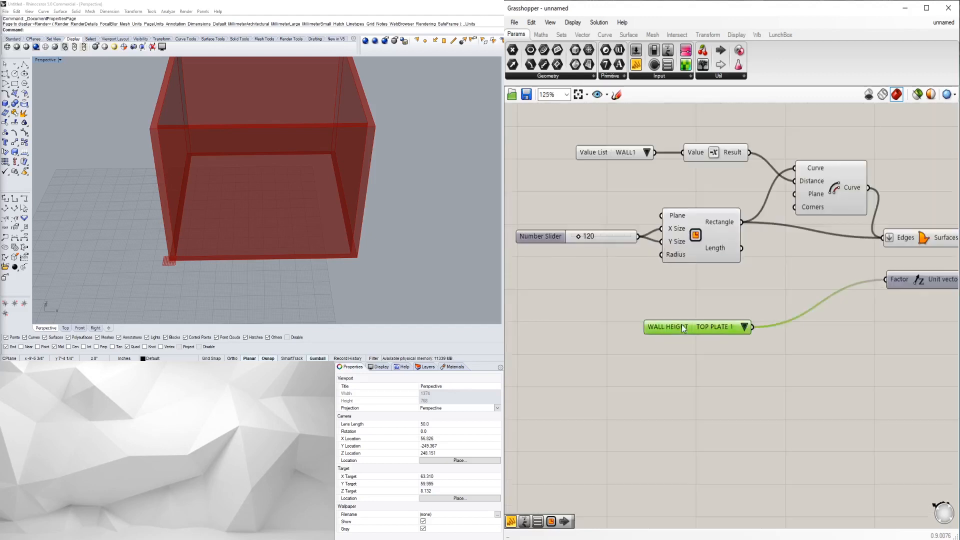
scroll("down", 3)
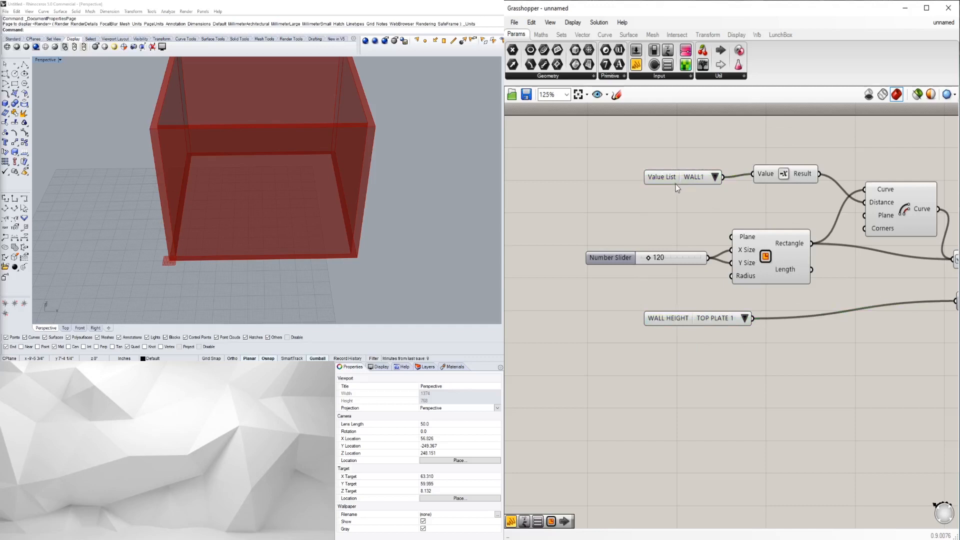
Rename WALL1 to WALL THICKNESS and relabel its entries 2x4 and 2x6.
right_click(683, 177)
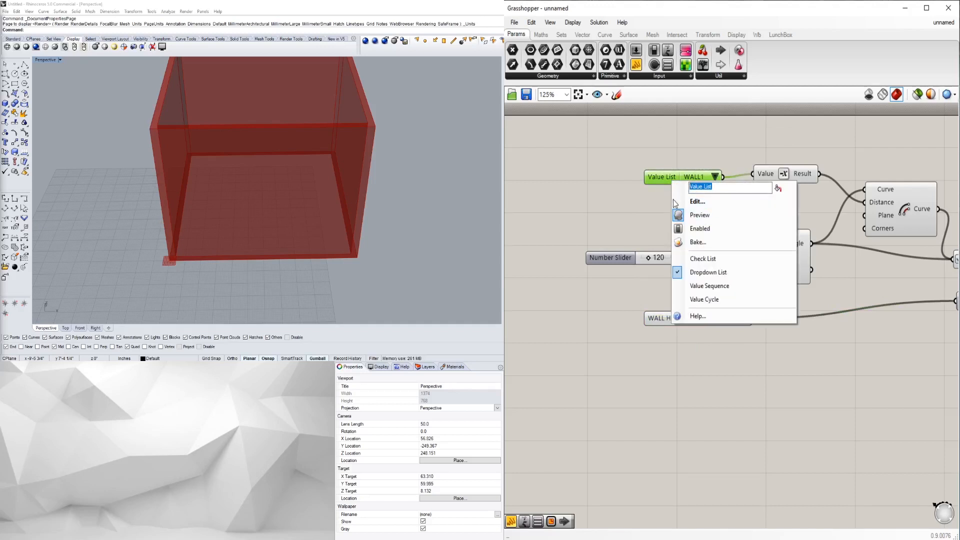
type("WALL THICKNESS")
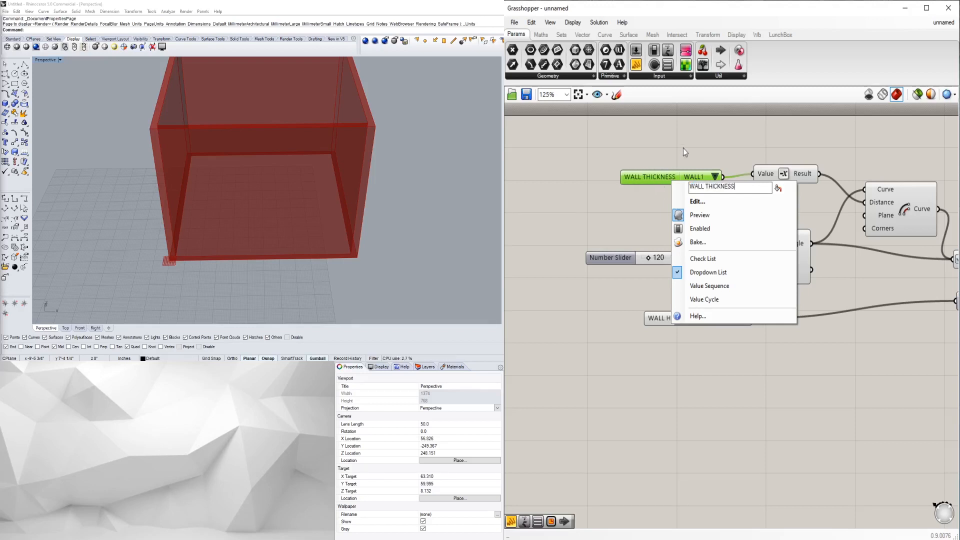
left_click(697, 201)
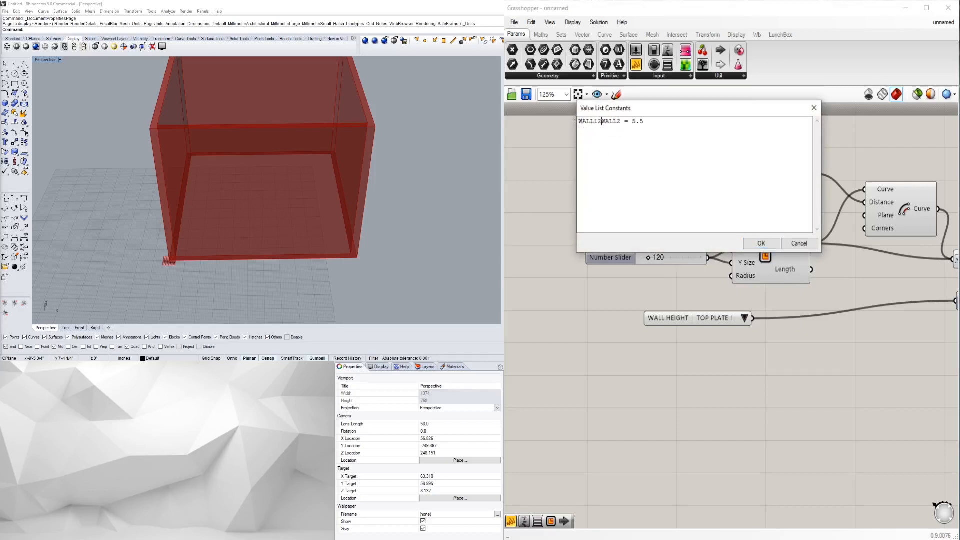
type("x4")
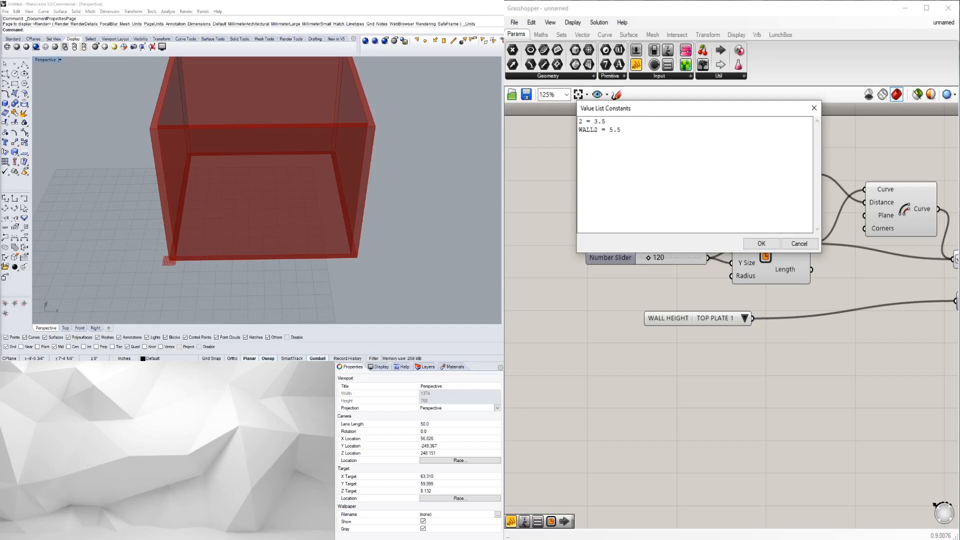
type("2x4")
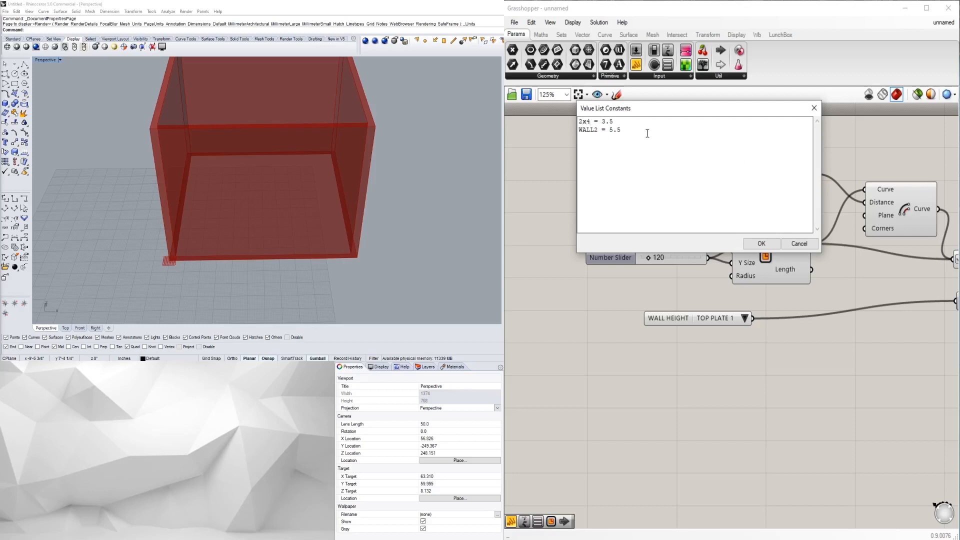
double_click(589, 130)
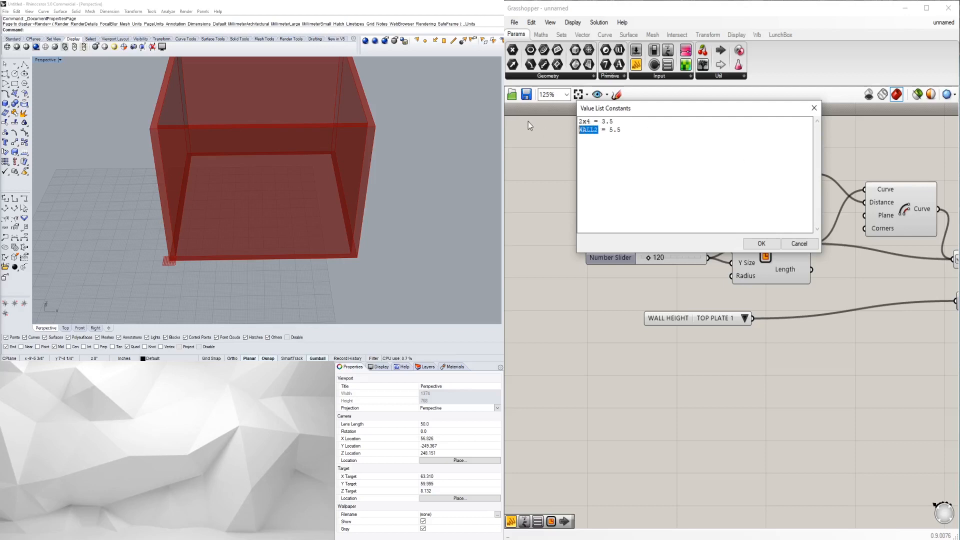
type("2x6")
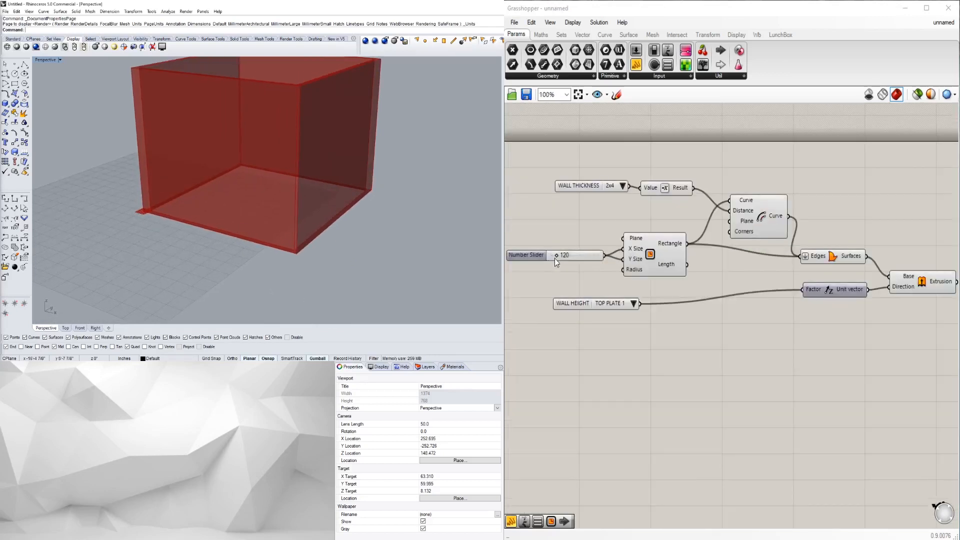
Drag the rectangle slider to 250 and set WALL HEIGHT to TOP PLATE 2.
left_click_drag(556, 255, 591, 256)
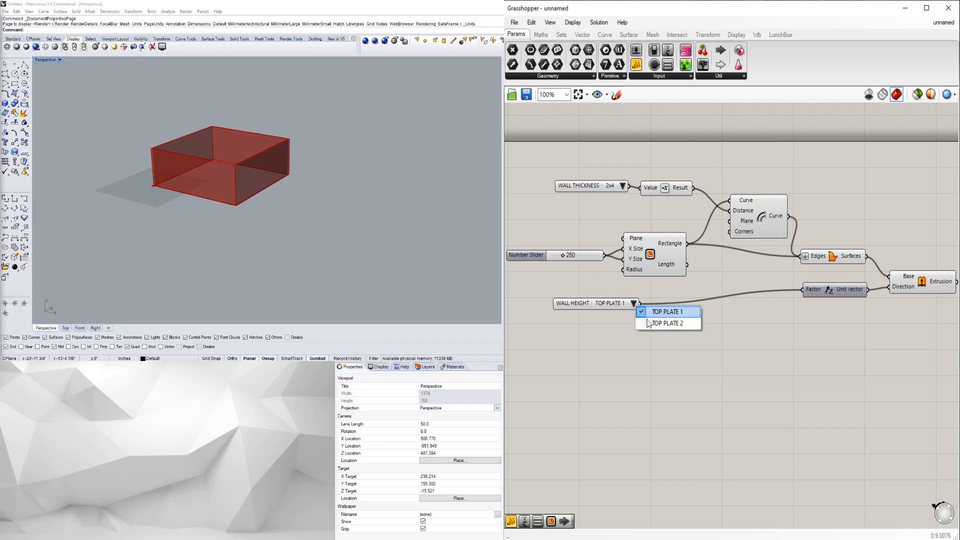
left_click(668, 323)
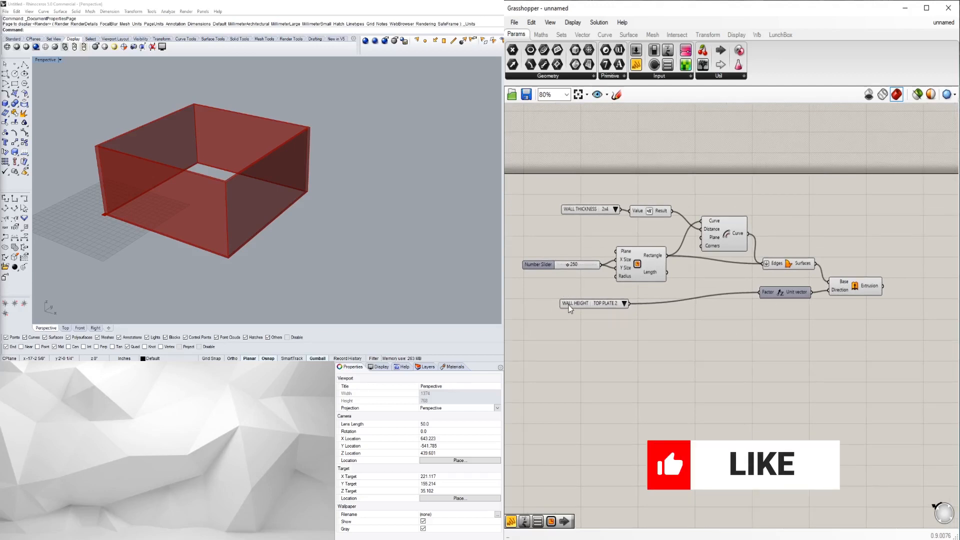
mouse_move(574, 303)
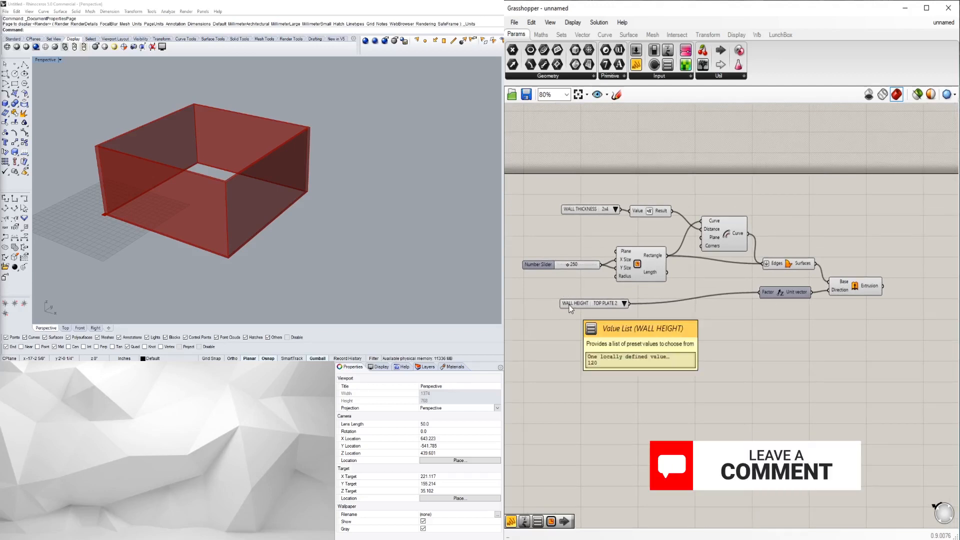